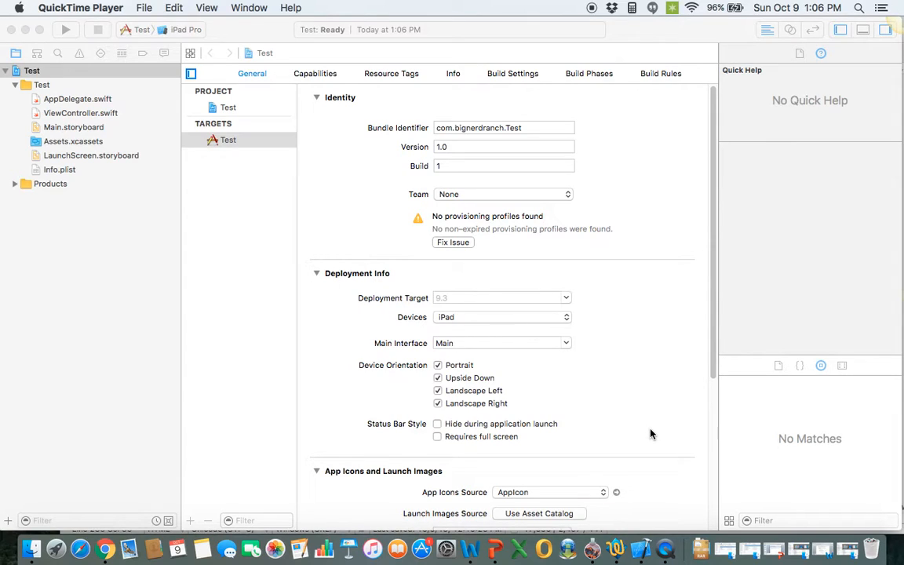
{"action": "mouse_move", "coordinate": [665, 464]}
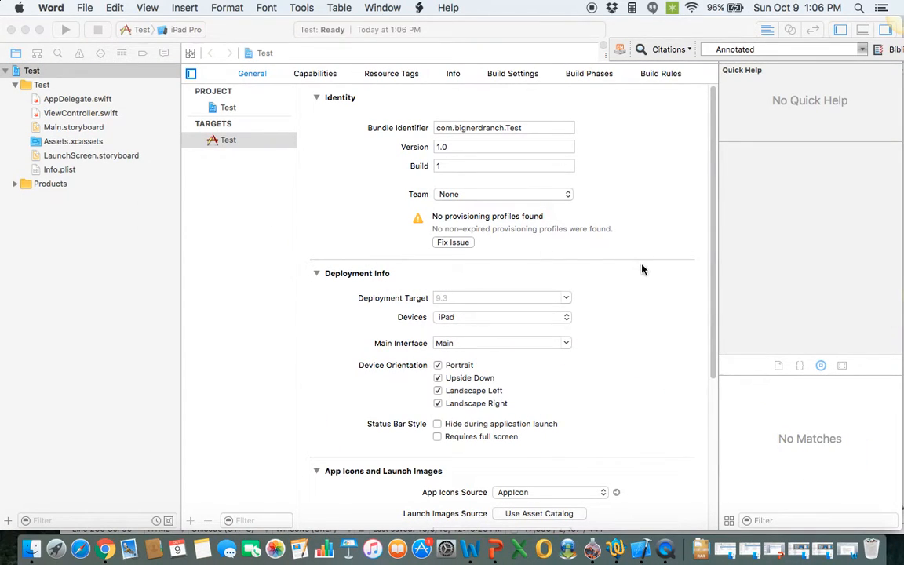
{"action": "mouse_move", "coordinate": [683, 377]}
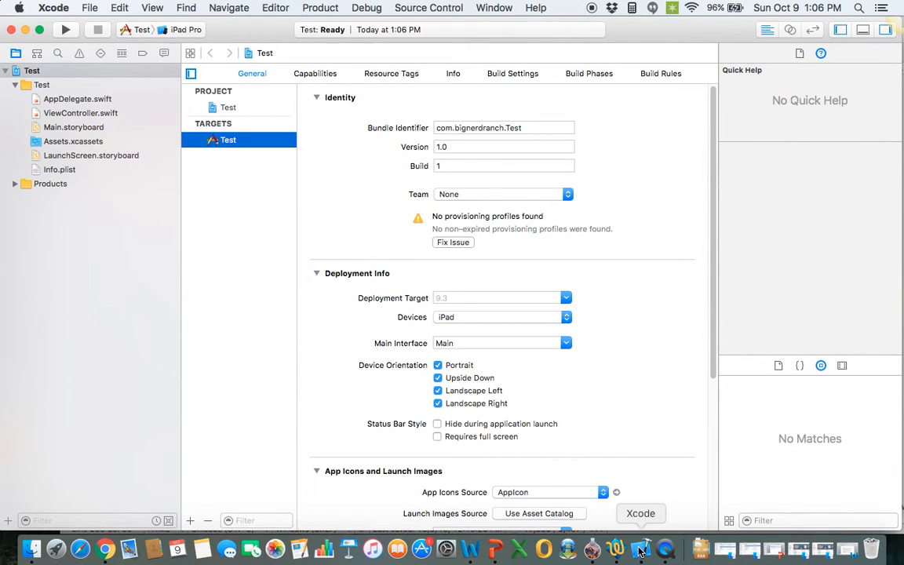
{"action": "mouse_move", "coordinate": [94, 7]}
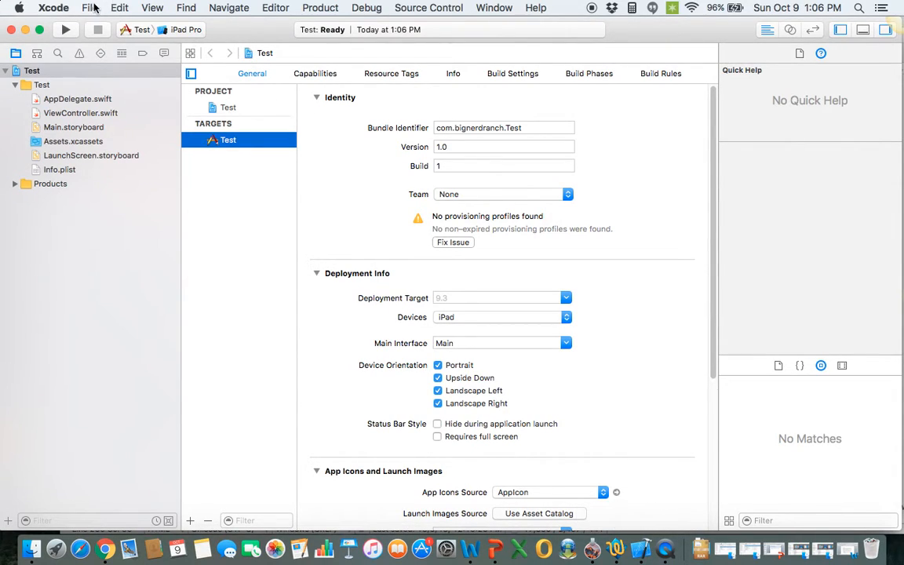
Begin a new iOS project using the Single View Application template.
{"action": "left_click", "coordinate": [90, 8]}
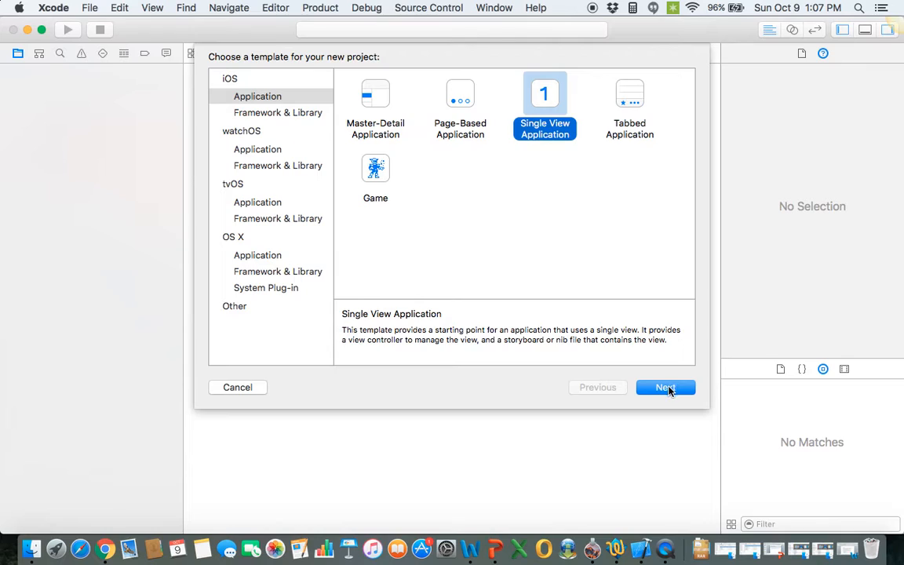
{"action": "left_click", "coordinate": [665, 387]}
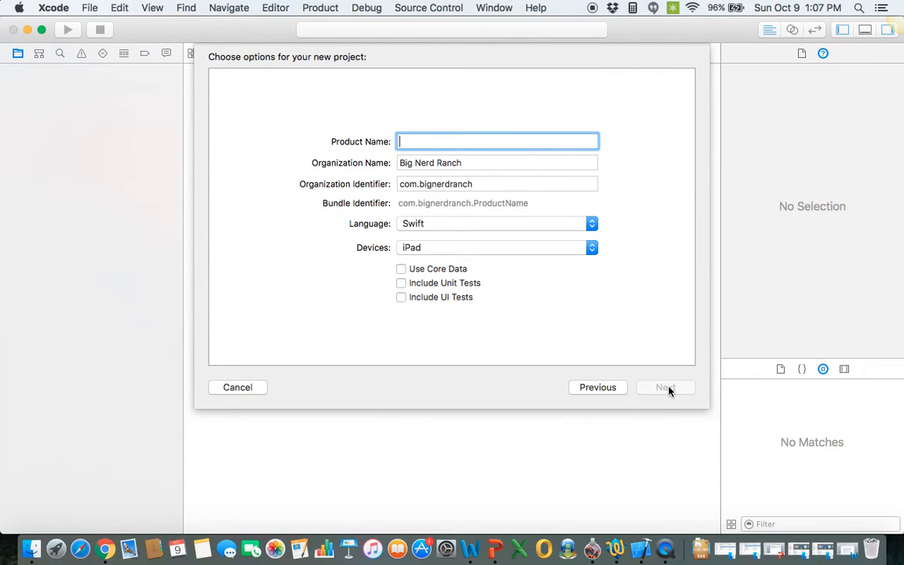
Enter Product Name 'Test2', keeping Swift and the iPad device family.
{"action": "type", "text": "Test2"}
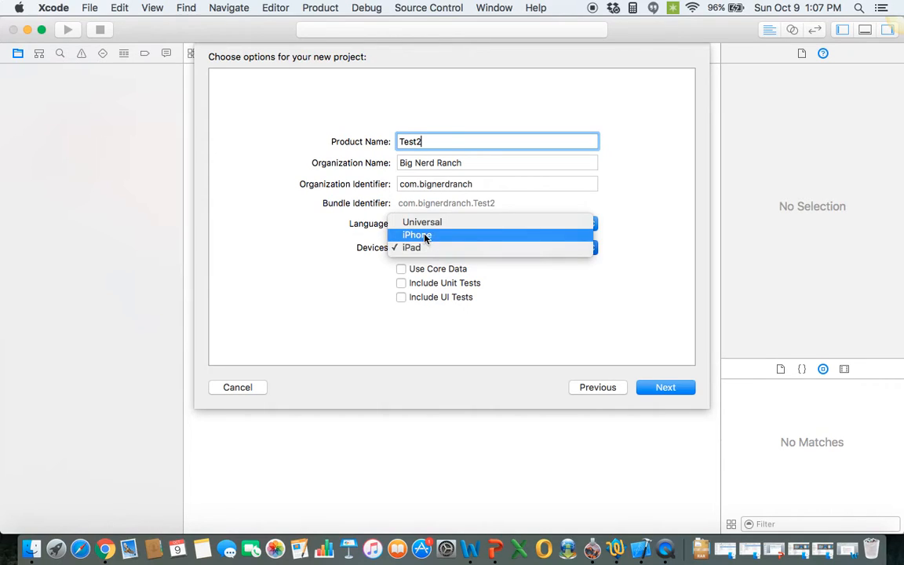
{"action": "left_click", "coordinate": [412, 248]}
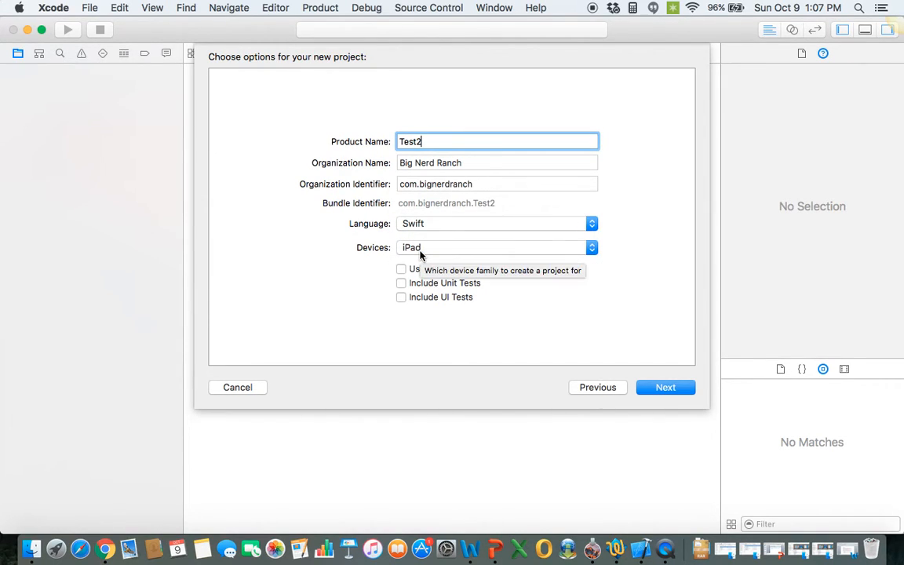
{"action": "mouse_move", "coordinate": [454, 273]}
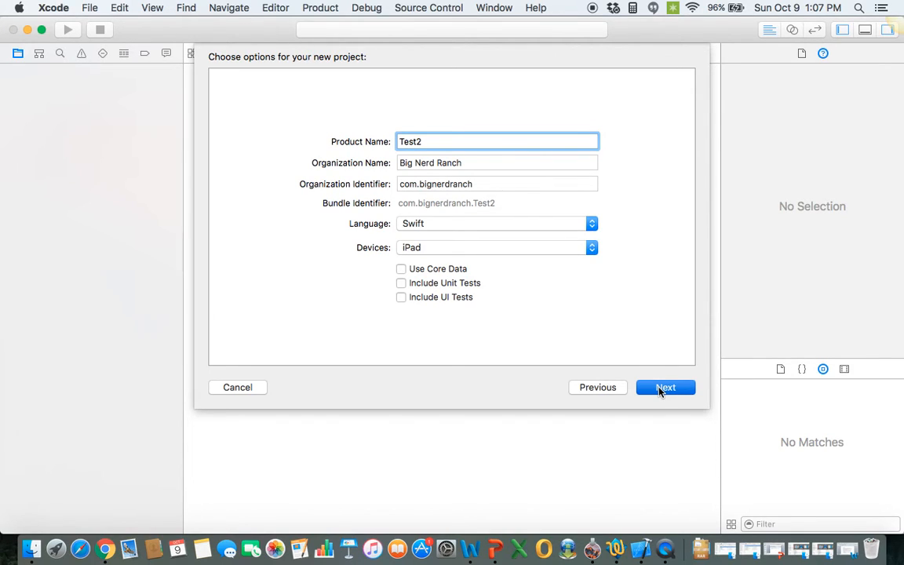
Create the Test2 project inside the Project folder.
{"action": "left_click", "coordinate": [666, 386]}
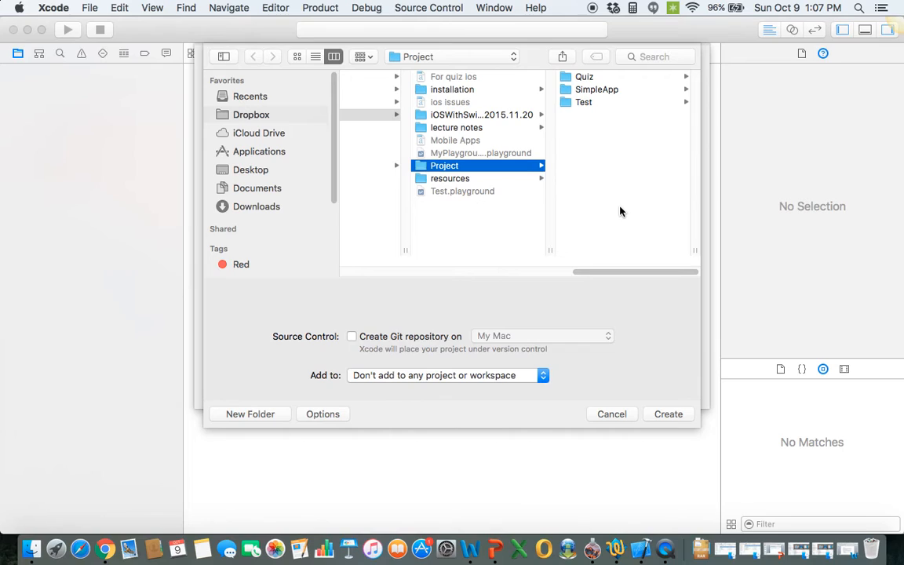
{"action": "mouse_move", "coordinate": [571, 400]}
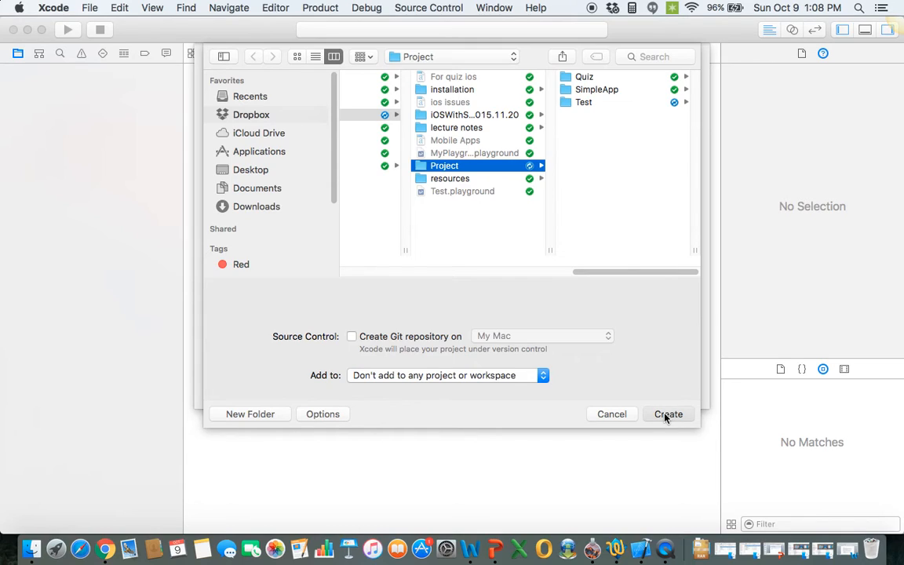
{"action": "left_click", "coordinate": [669, 414]}
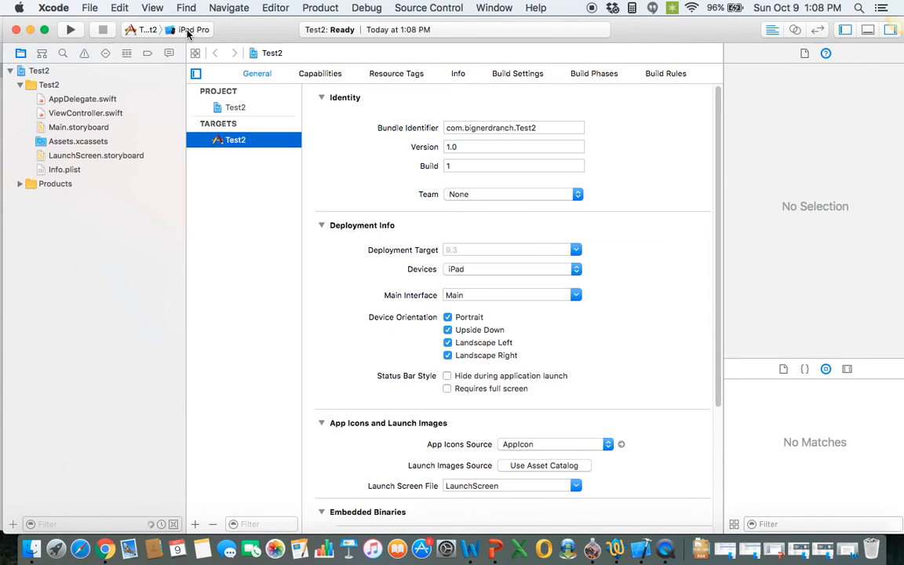
Review the scheme destinations and keep iPad Pro as the run destination.
{"action": "left_click", "coordinate": [194, 30]}
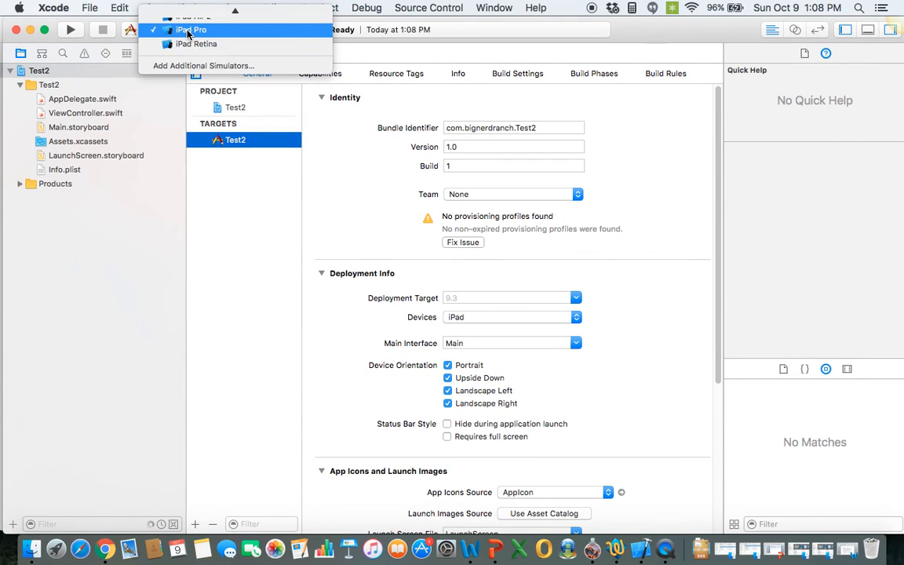
{"action": "left_click", "coordinate": [192, 29]}
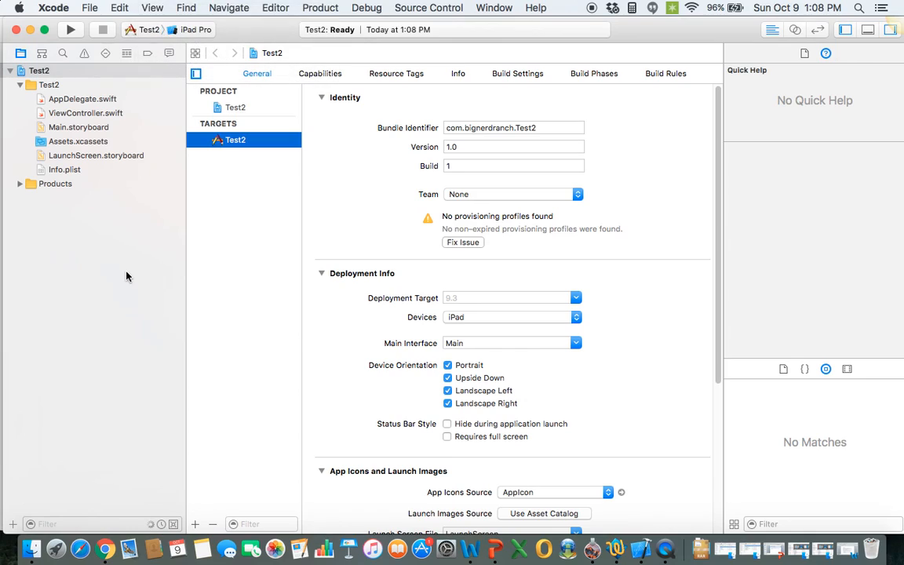